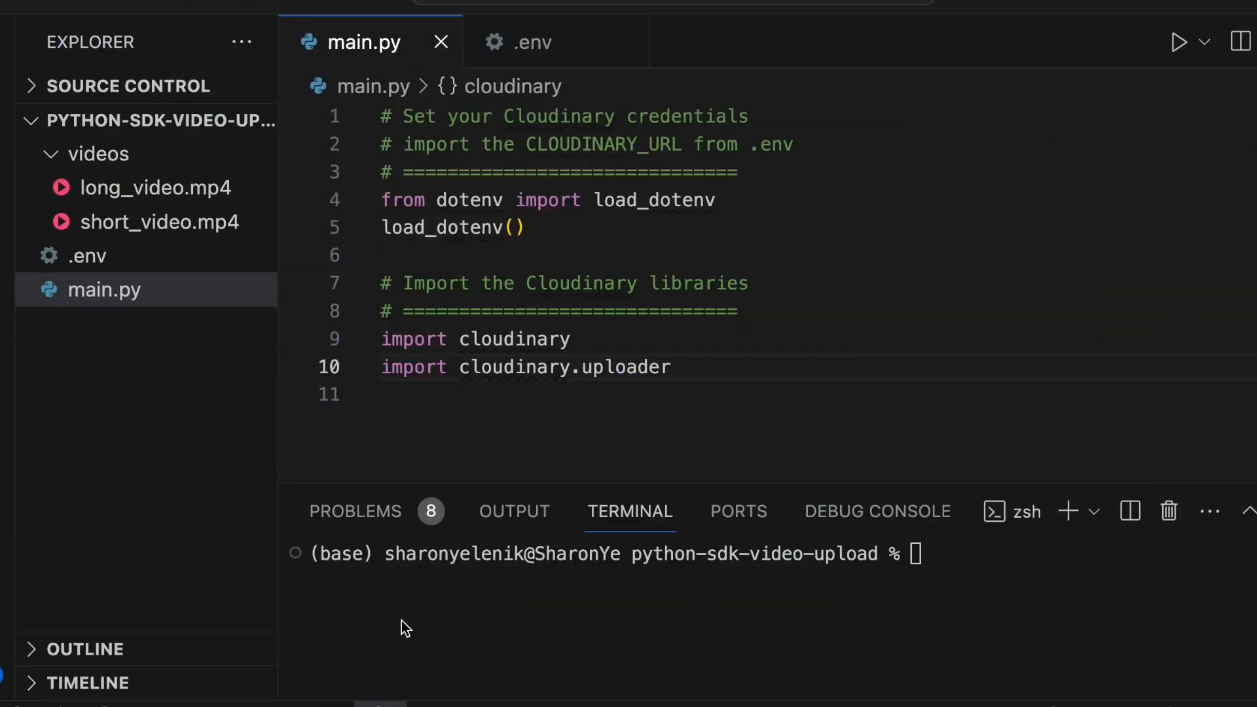
mouse_move(480, 502)
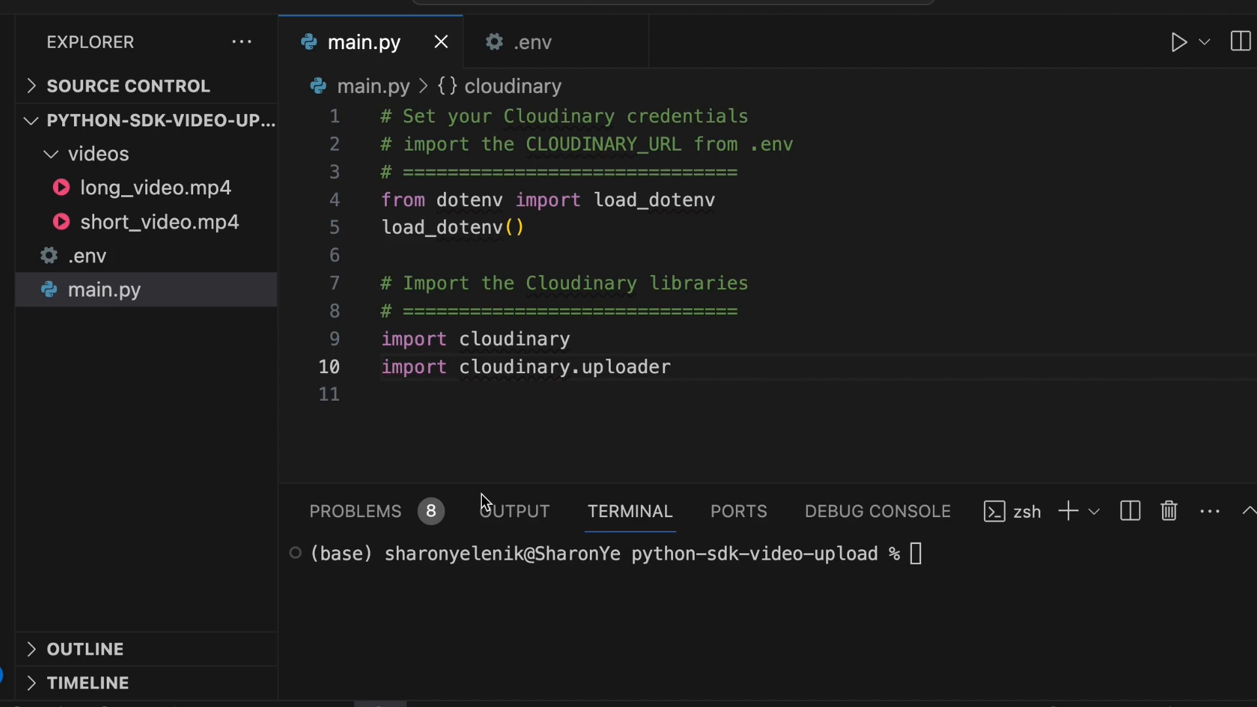
mouse_move(490, 450)
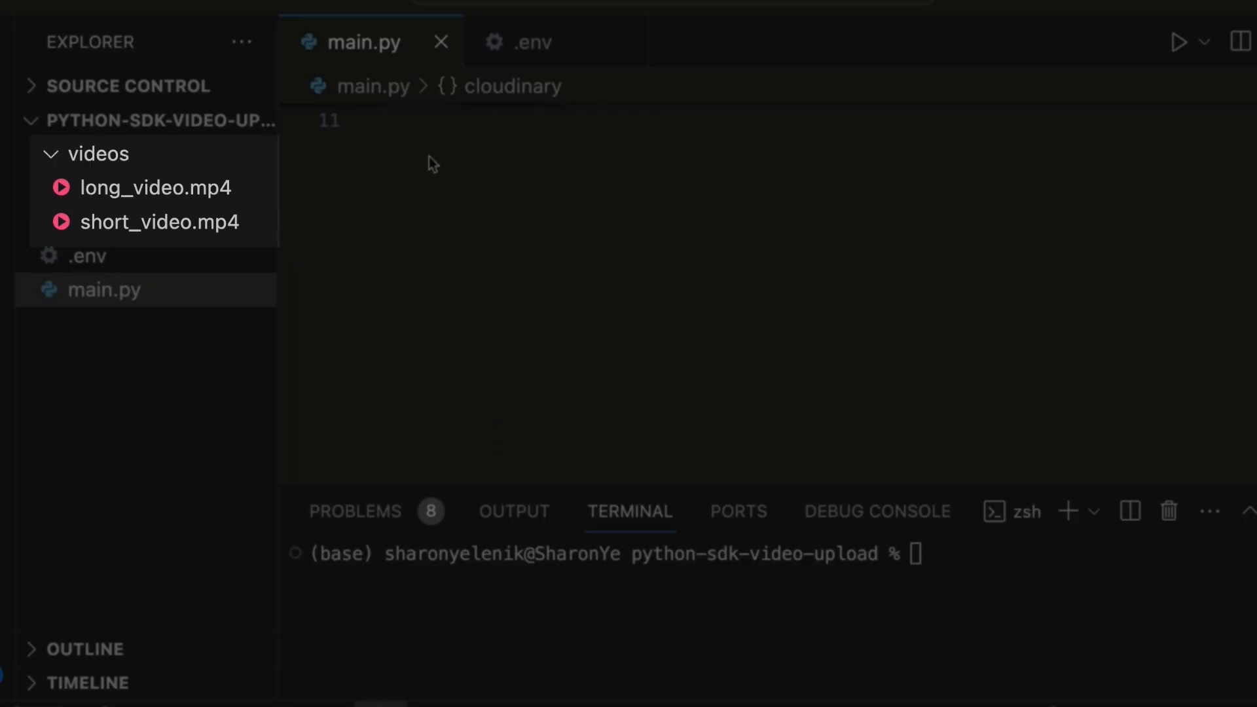
type("file_name")
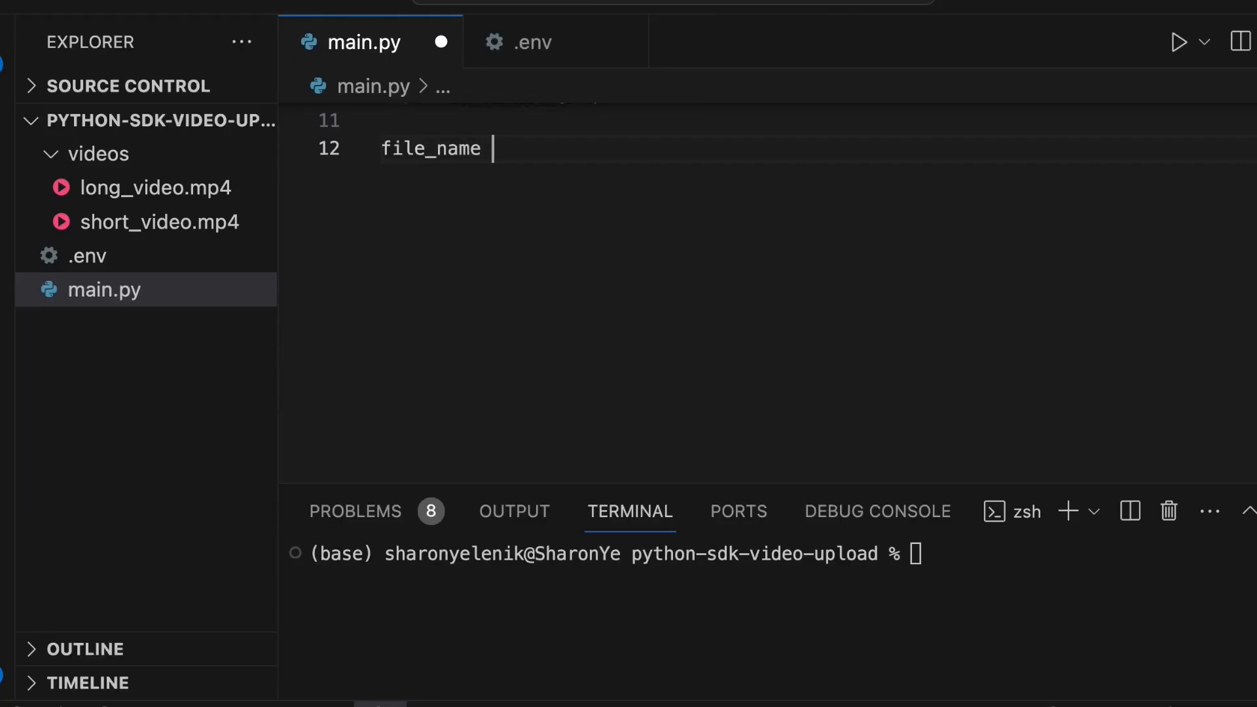
type("= \"videos/short_video\"")
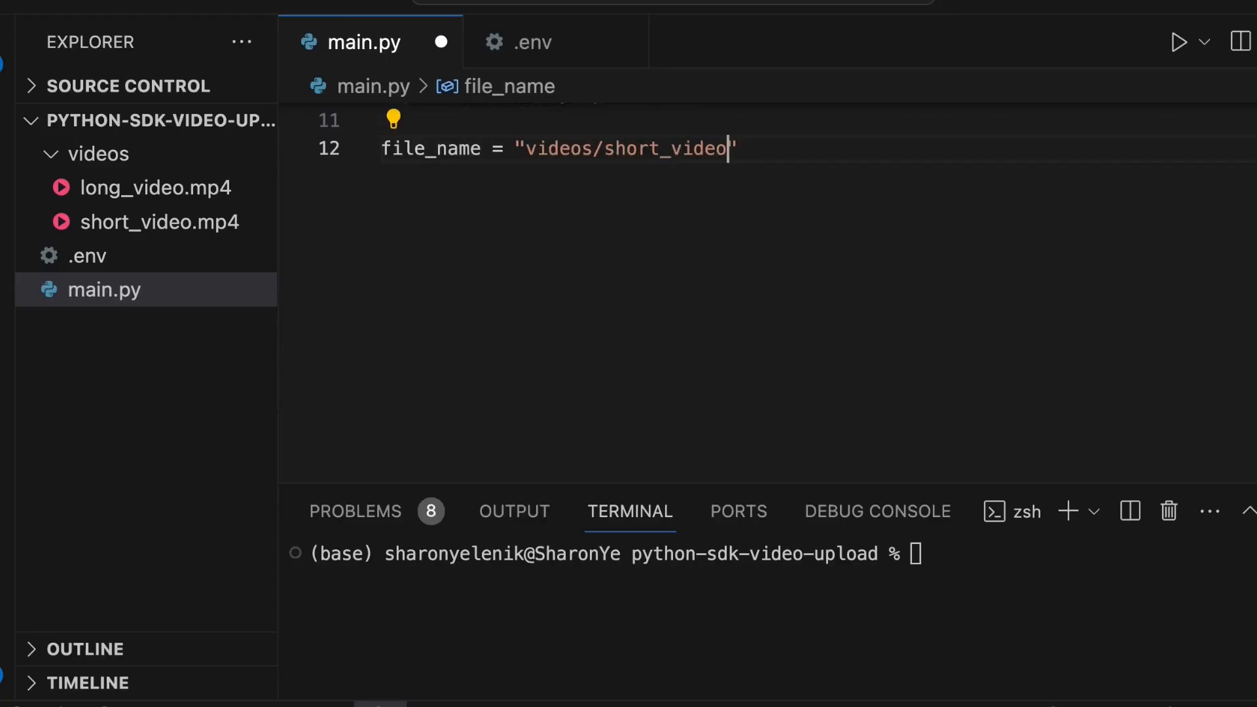
type(".mp4\"")
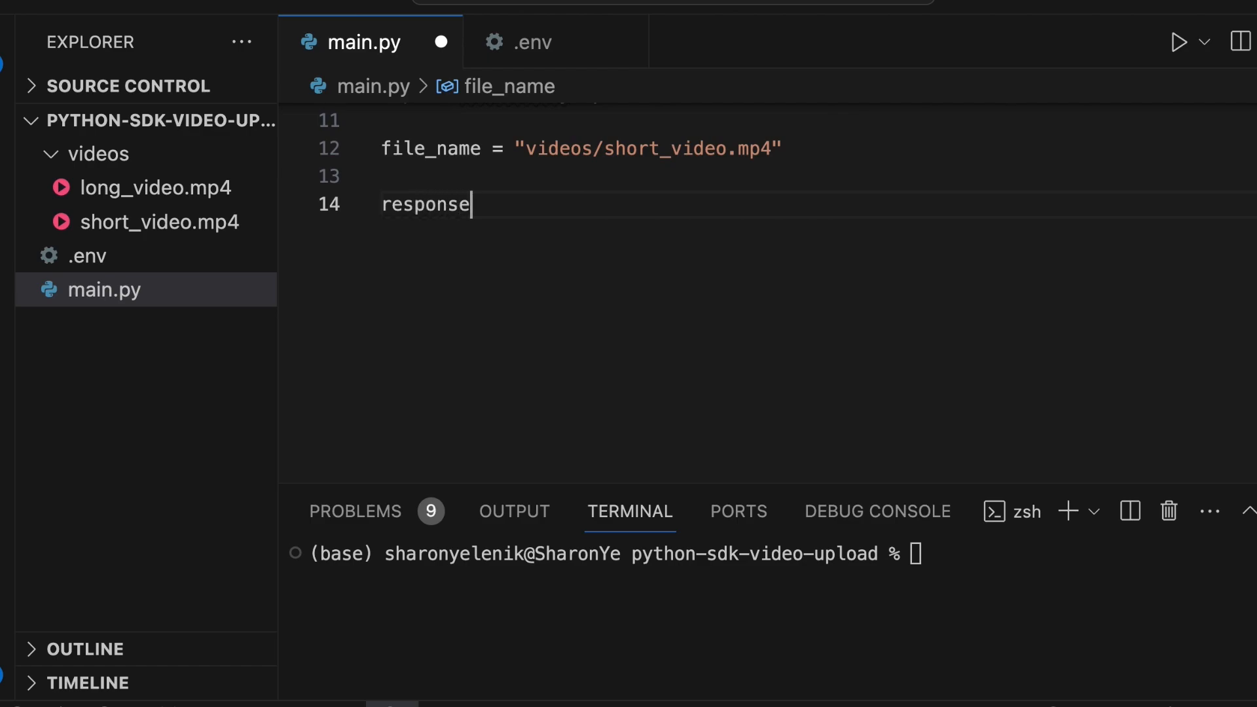
type("= cloudinary.uploader.u")
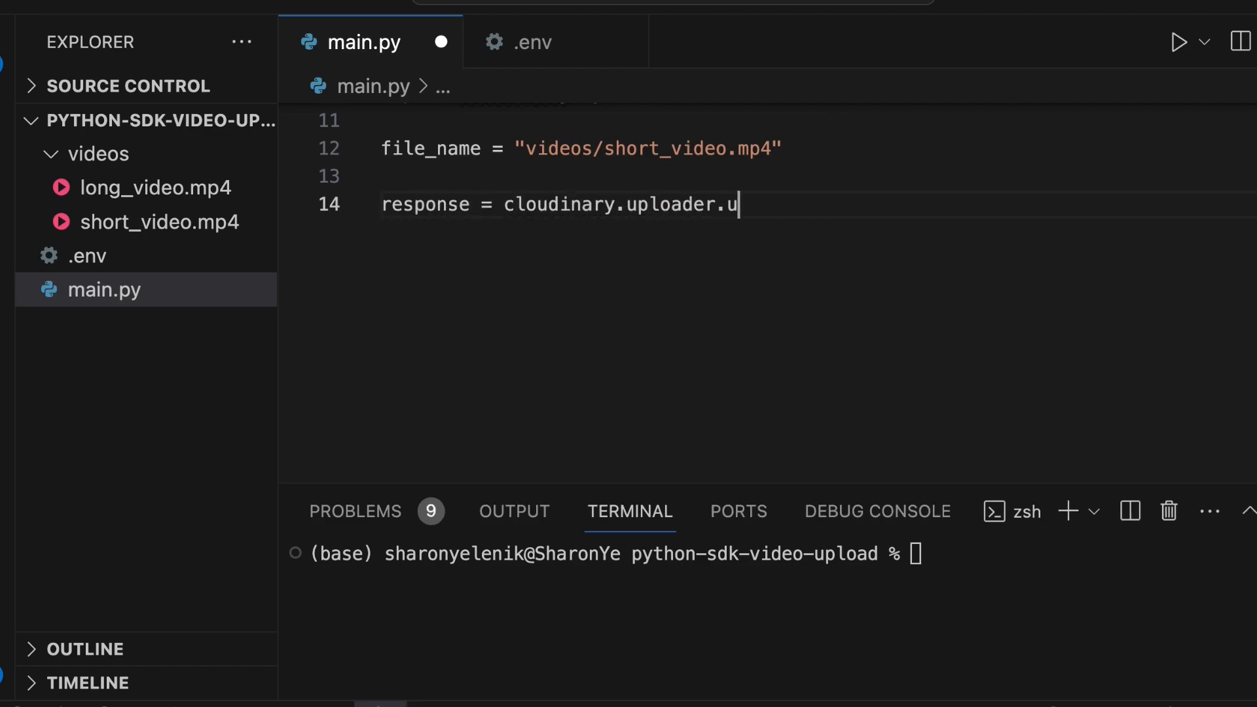
type("pload(file_name,")
type("resource_type = )")
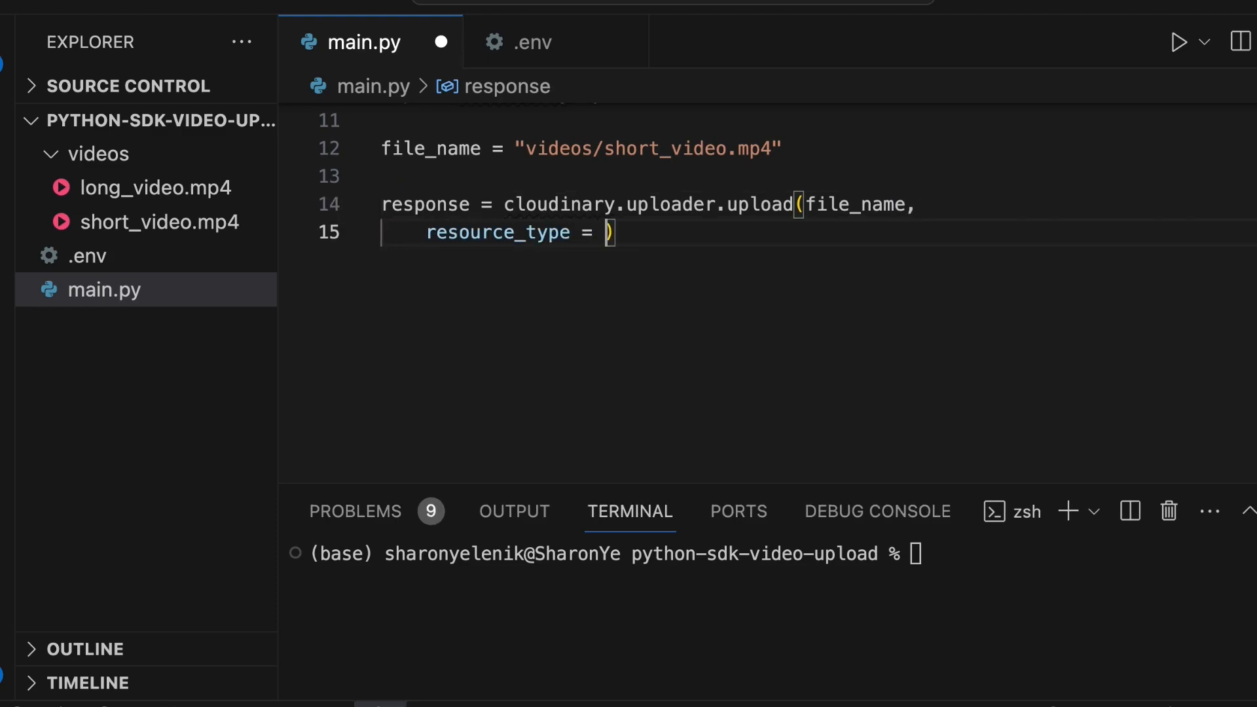
type("\"video\"")
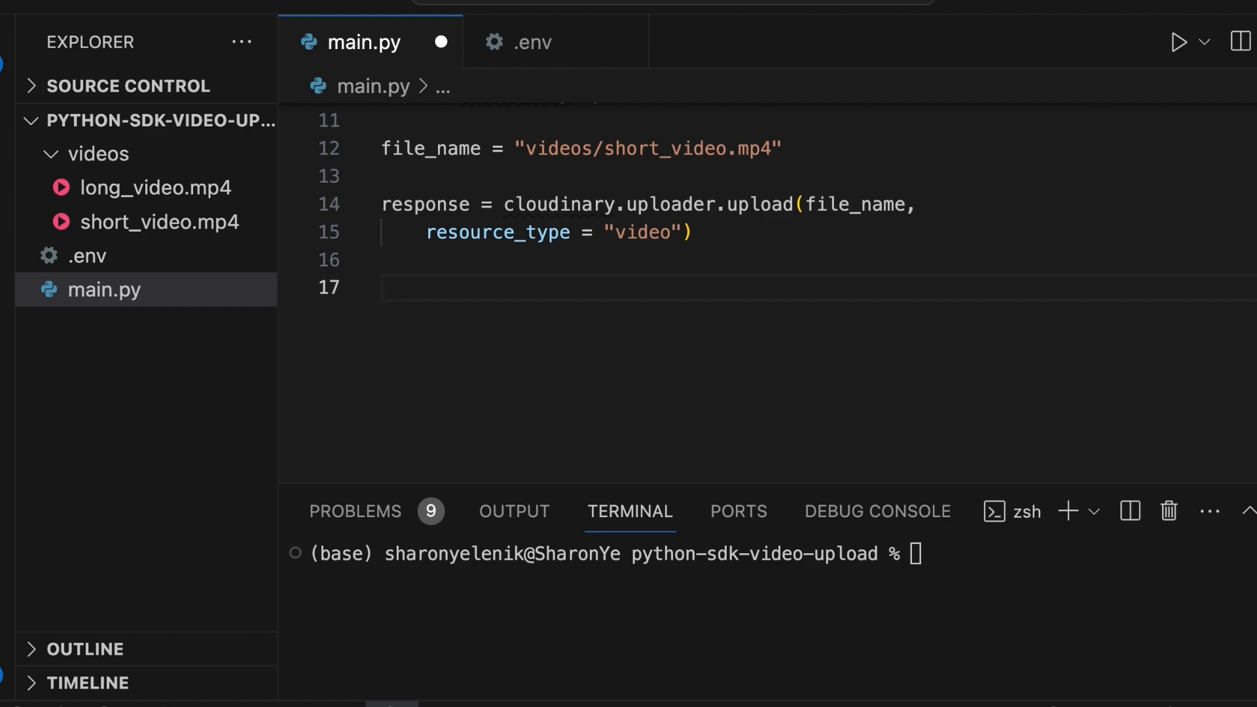
type("print")
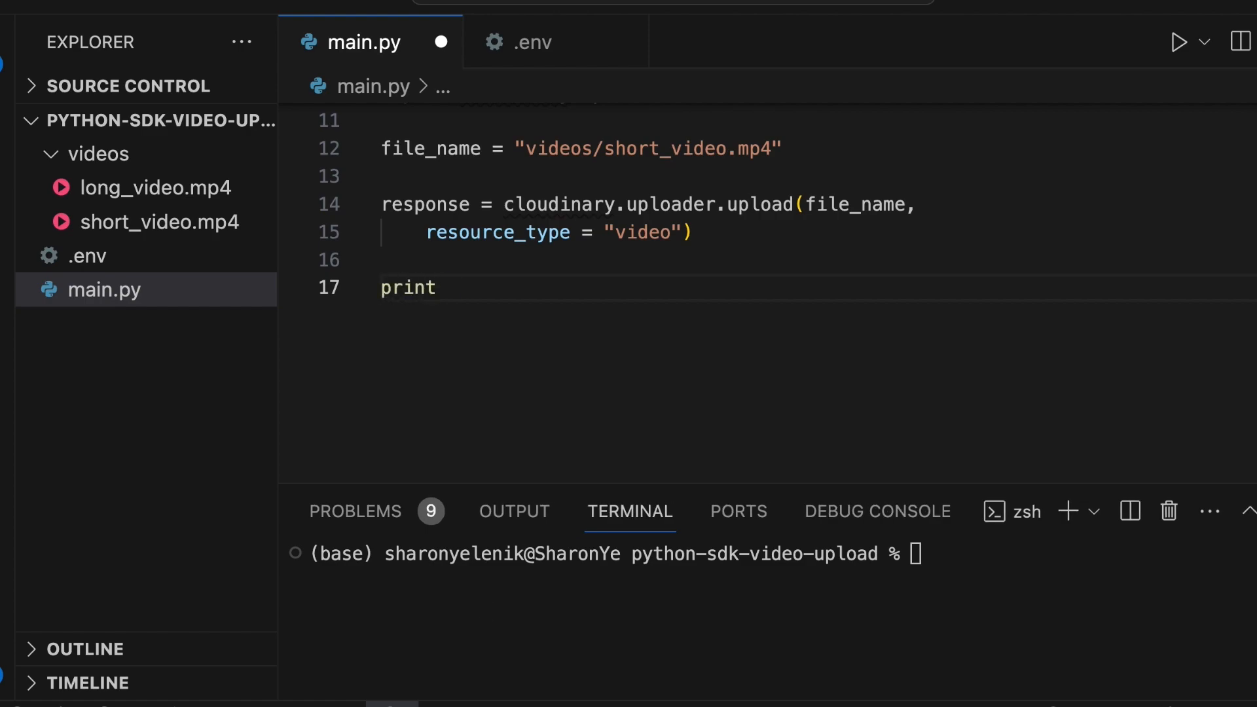
type("(response[\"secur\"])")
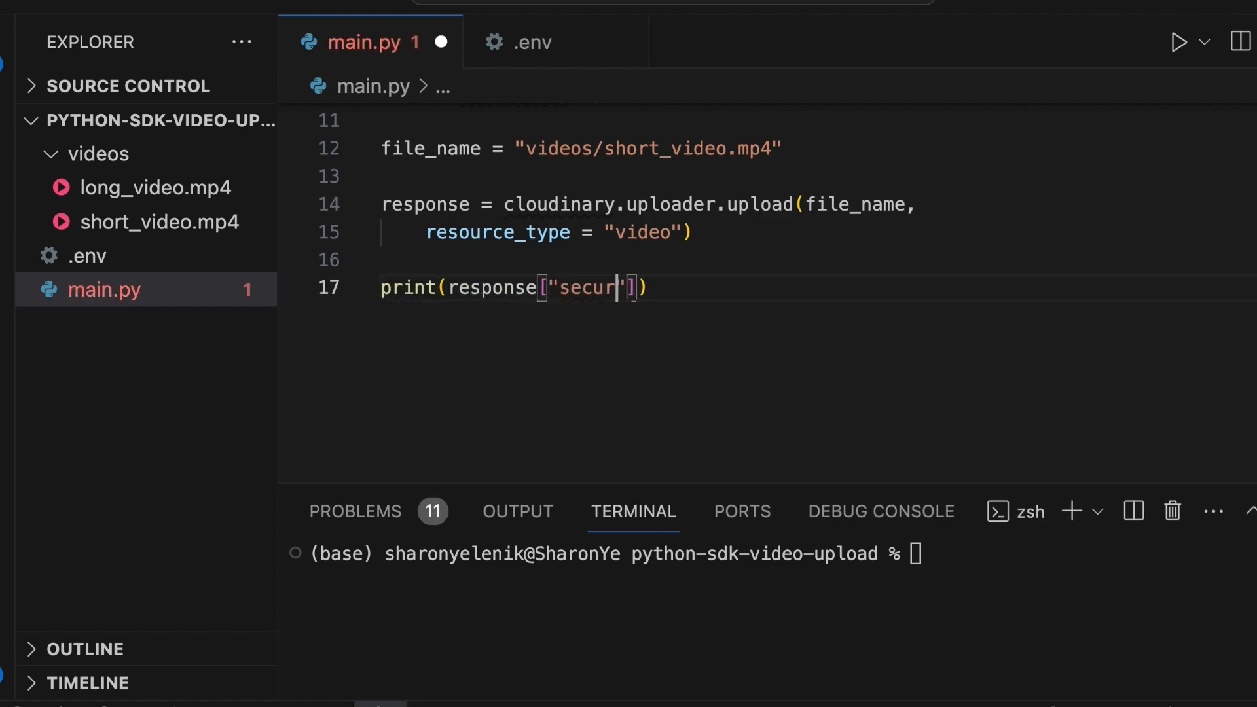
type("python3 main.py")
left_click(650, 205)
type("_large")
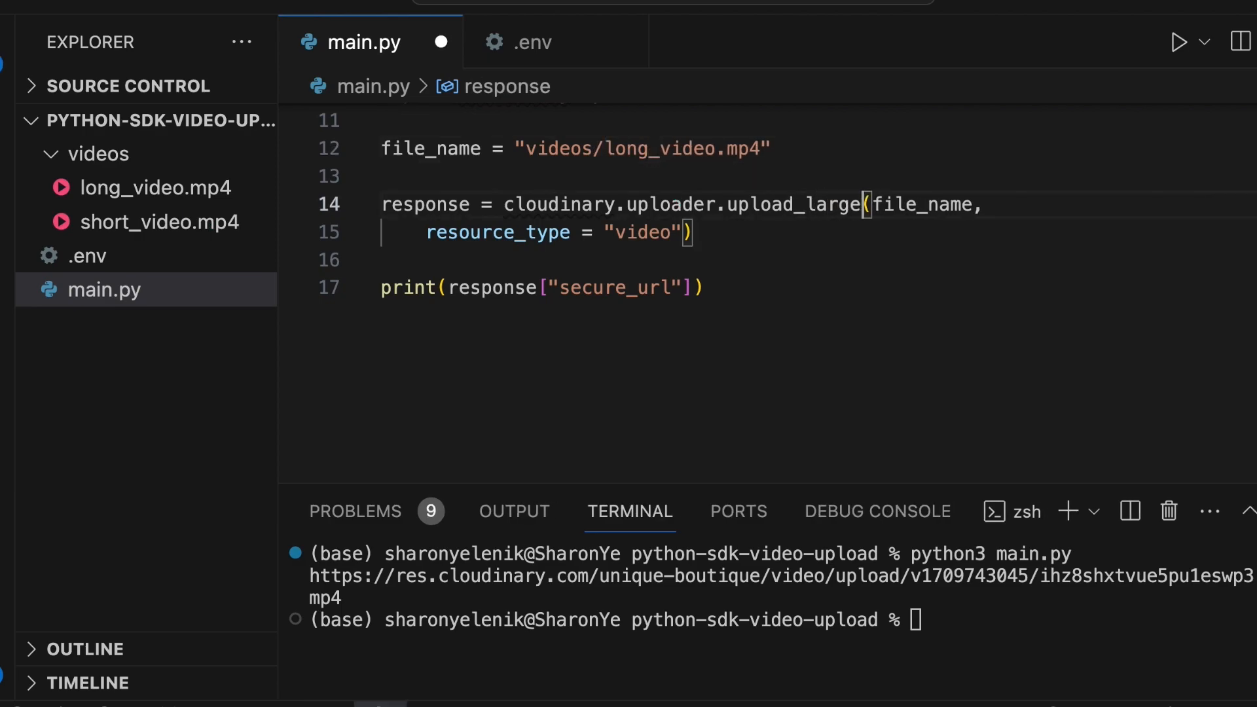
type(",")
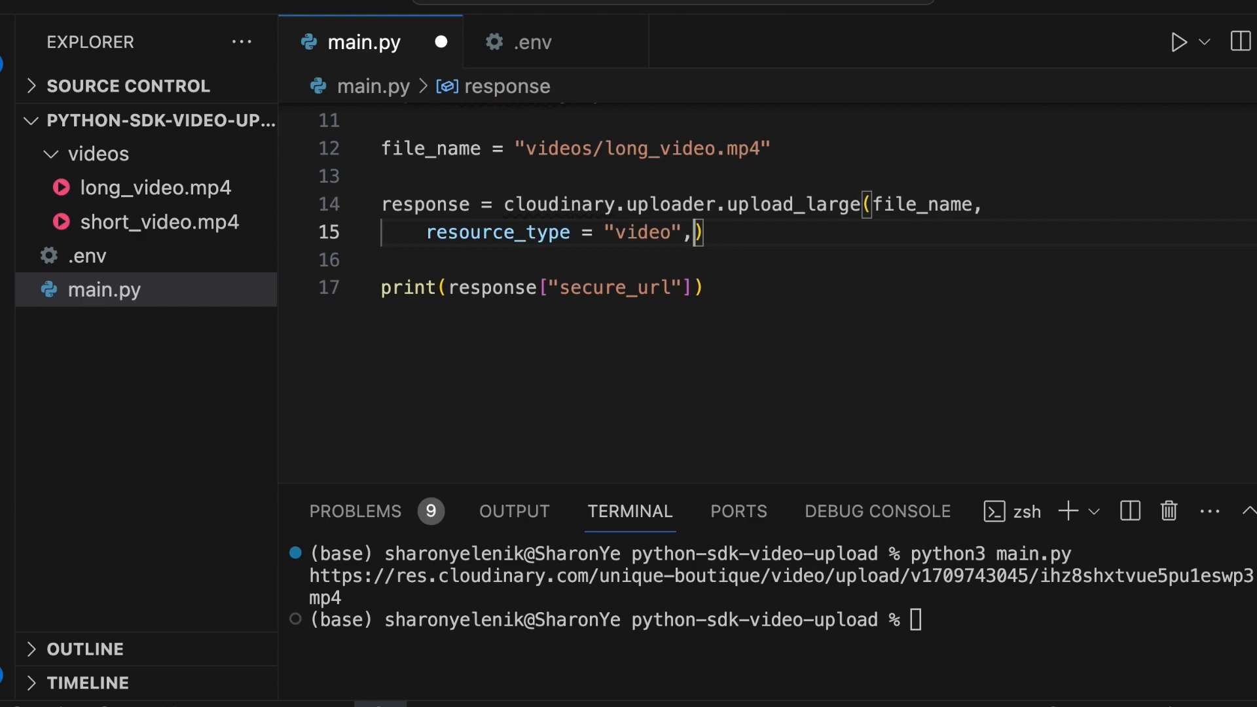
type("chunk")
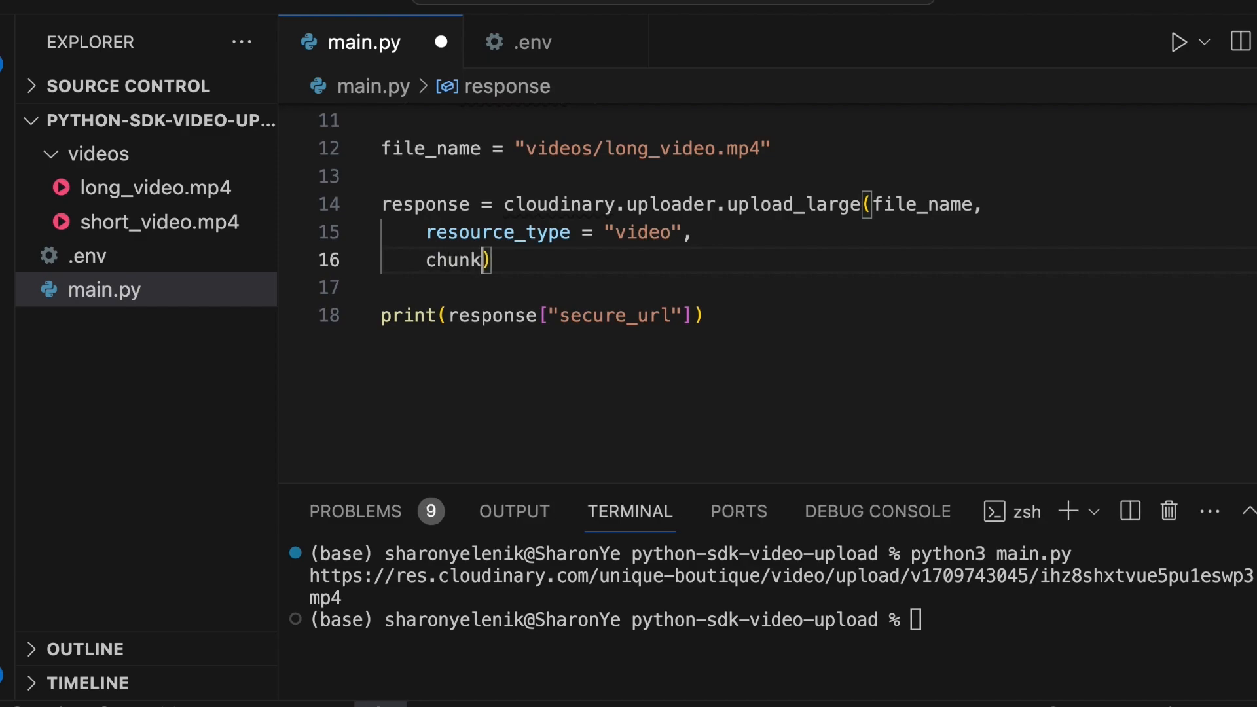
type("_size = 60000")
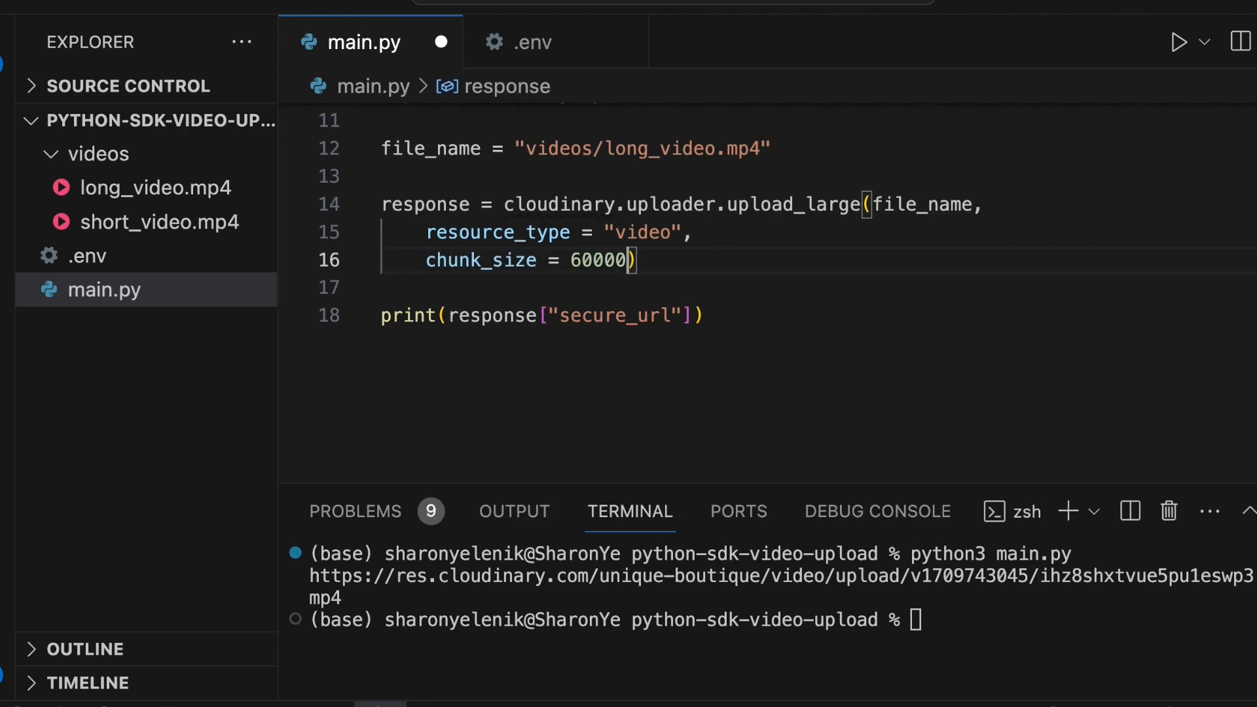
type("00")
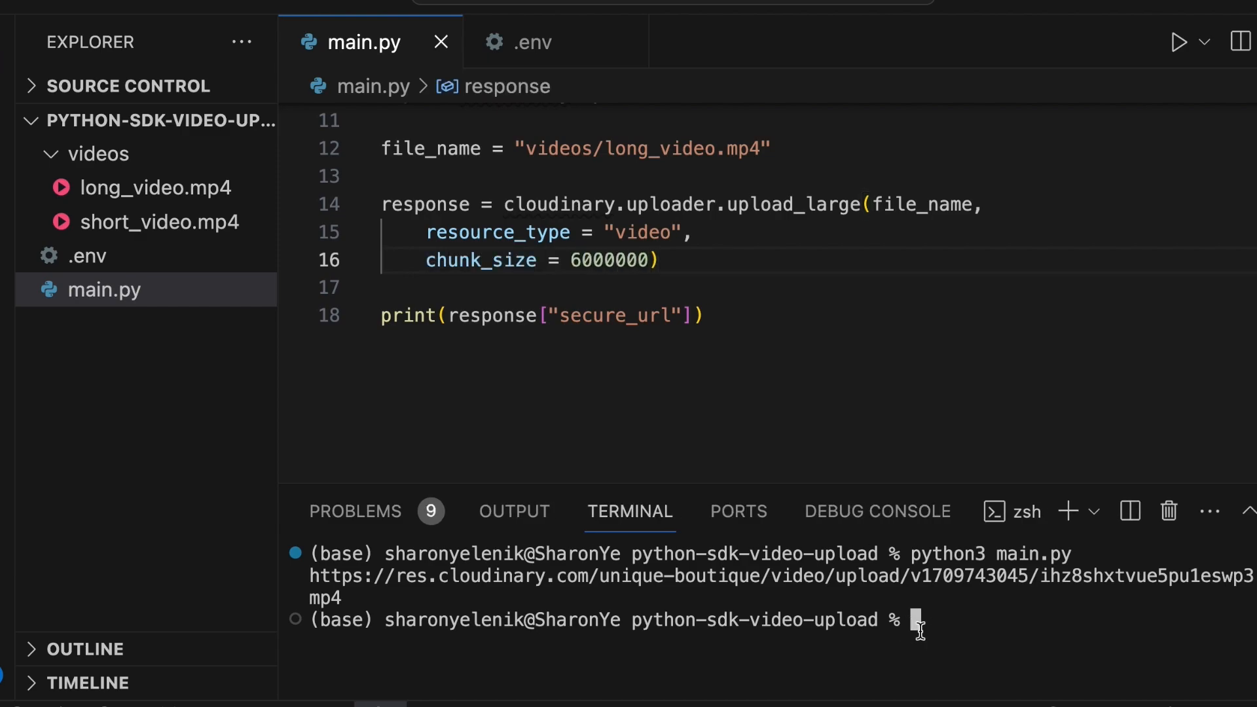